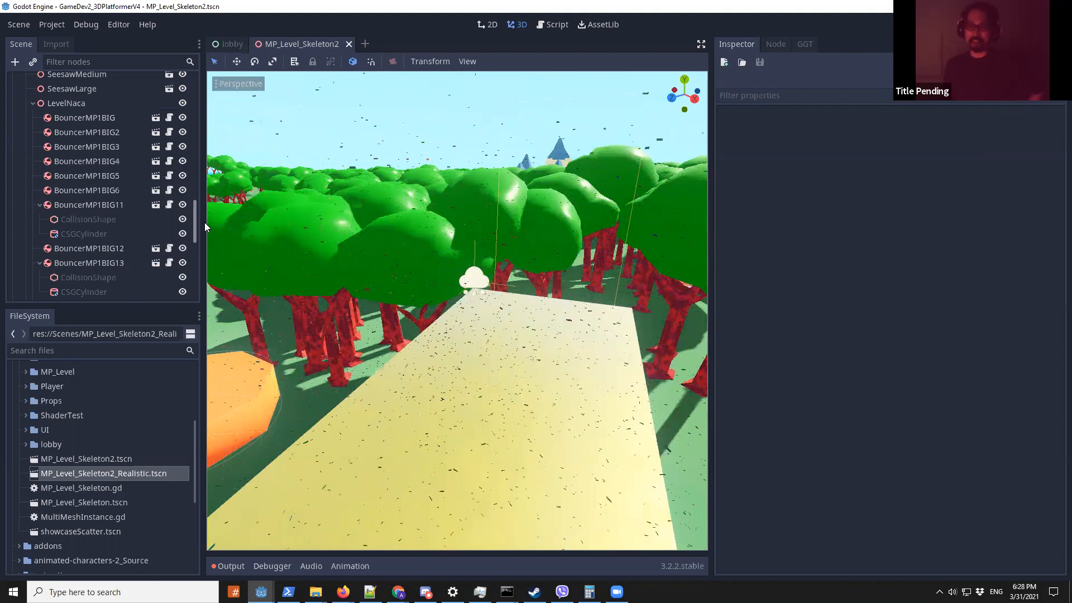
# Select ParticlesBox under Confetti and add a CPUParticles child node to it.
pyautogui.scroll(-3)
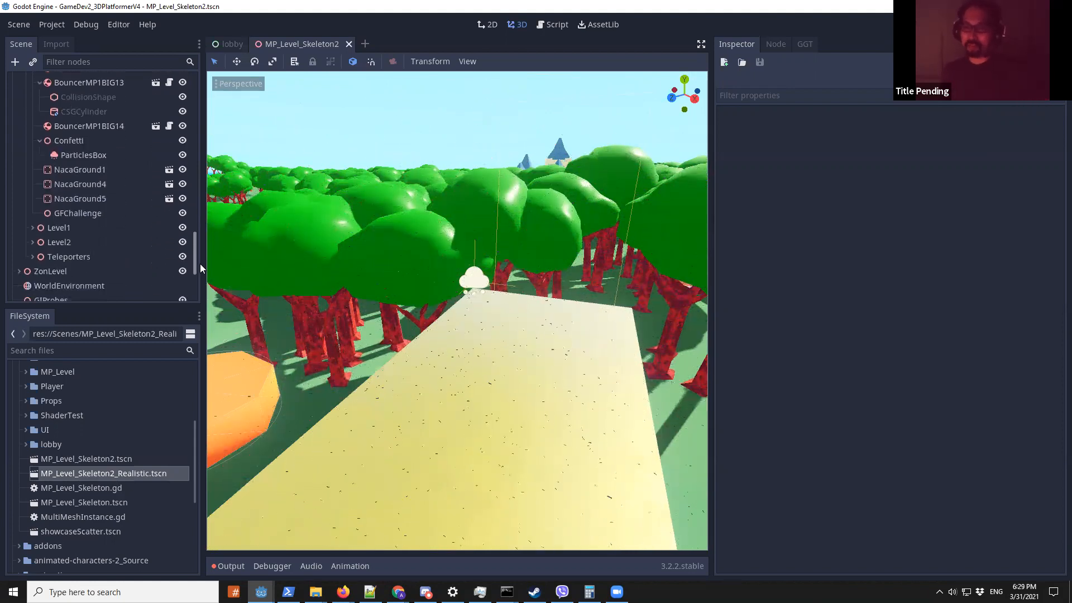
pyautogui.scroll(-3)
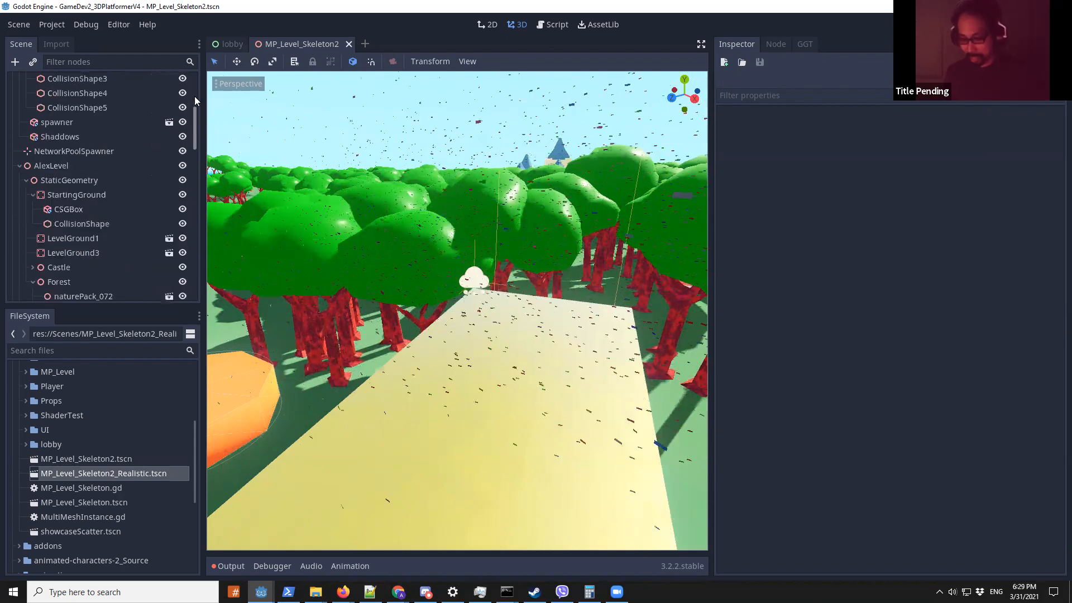
pyautogui.scroll(-3)
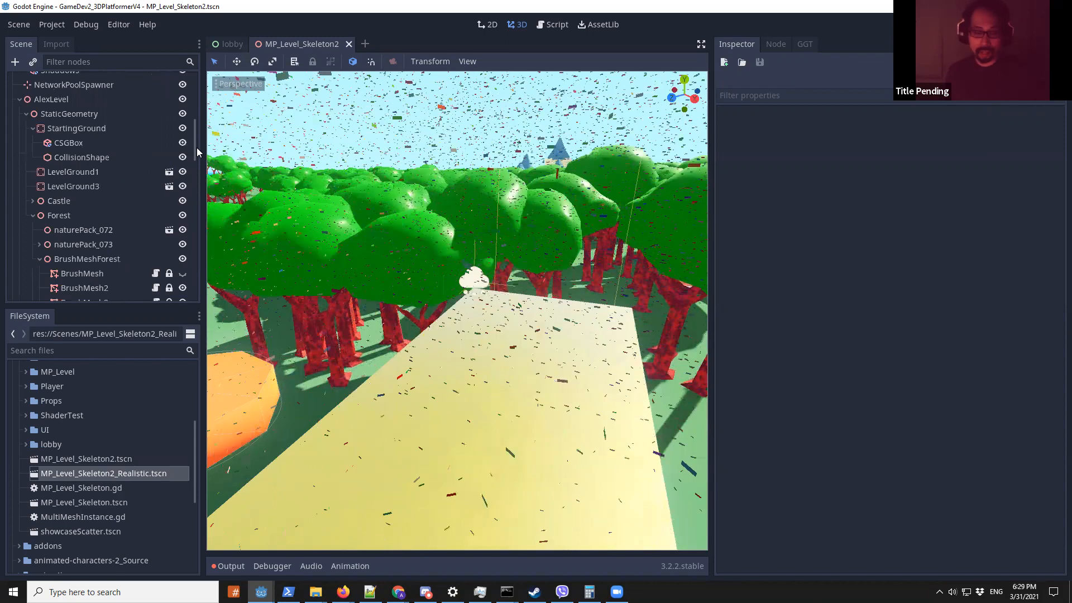
pyautogui.scroll(-3)
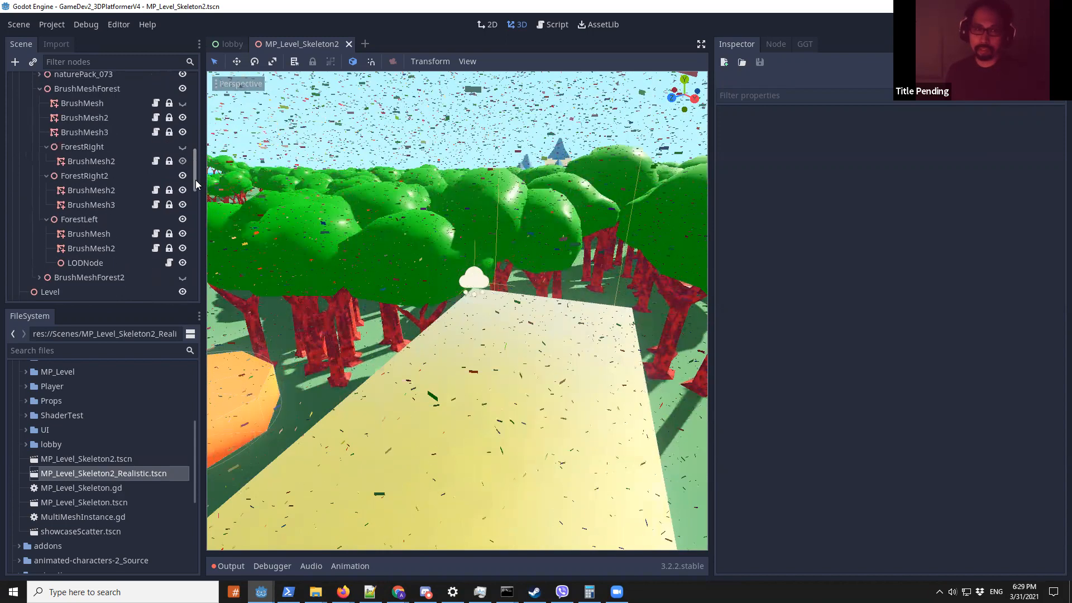
pyautogui.scroll(-3)
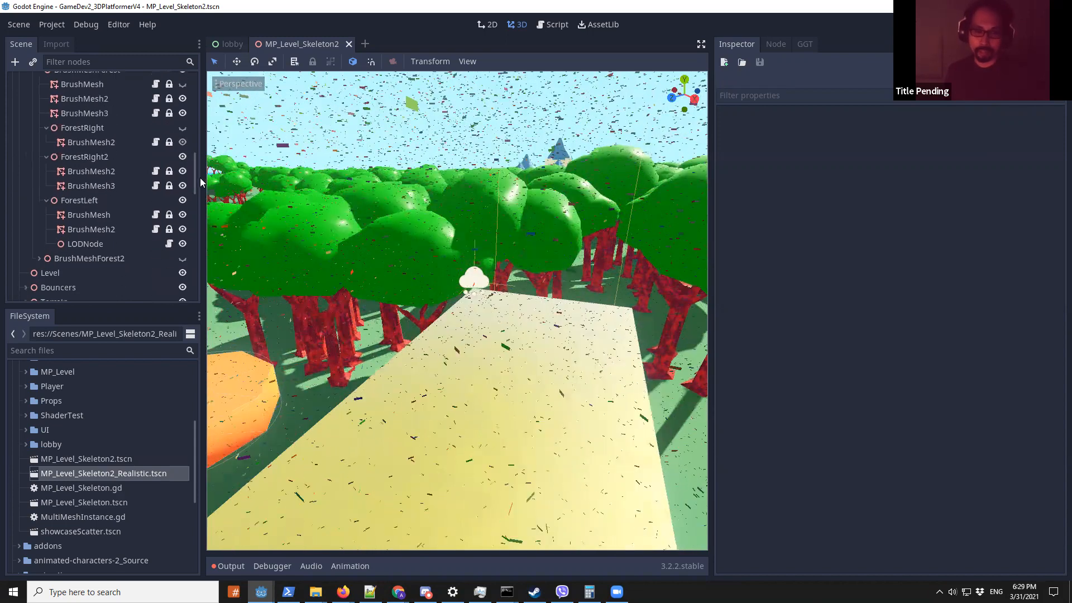
pyautogui.scroll(-3)
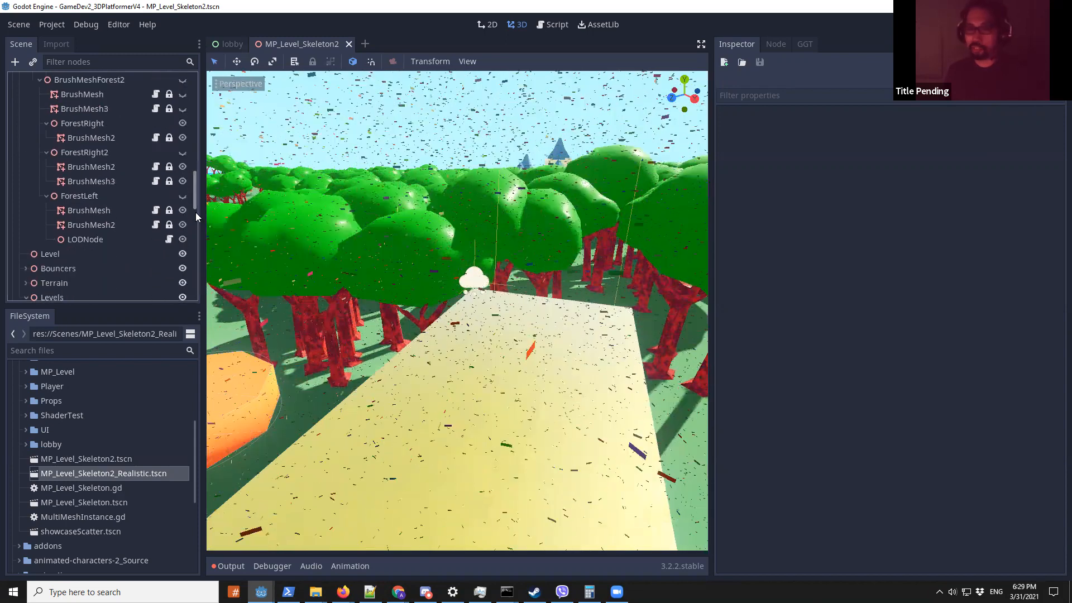
pyautogui.scroll(-3)
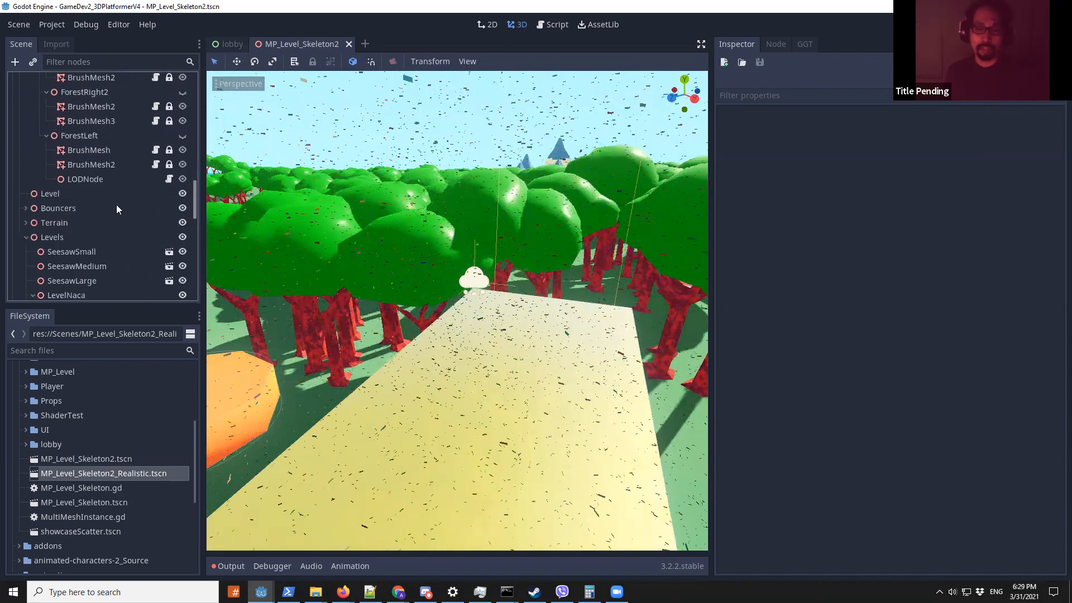
pyautogui.click(25, 208)
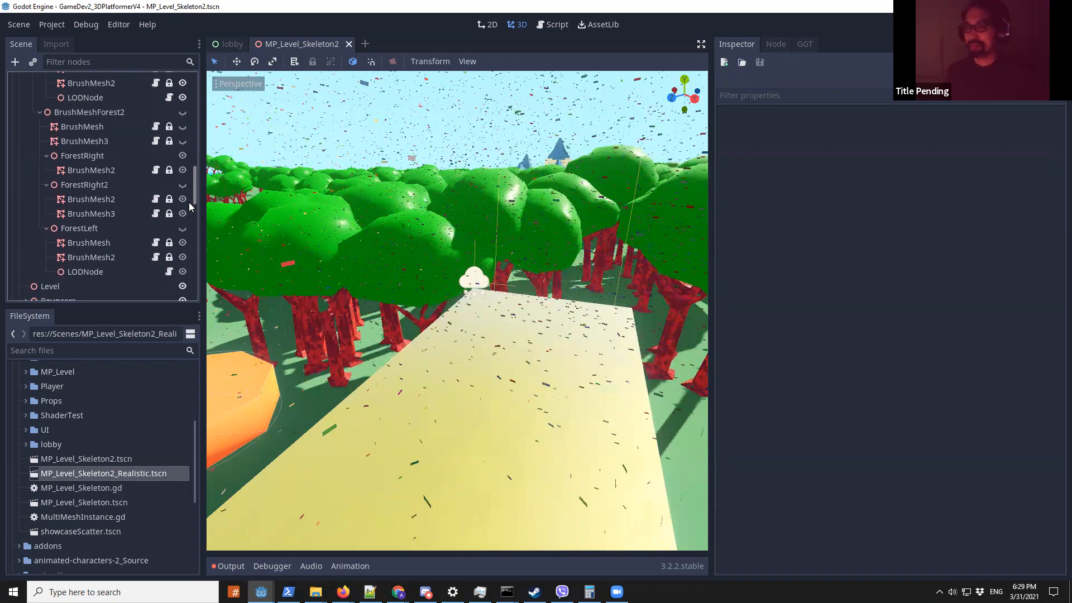
pyautogui.scroll(-3)
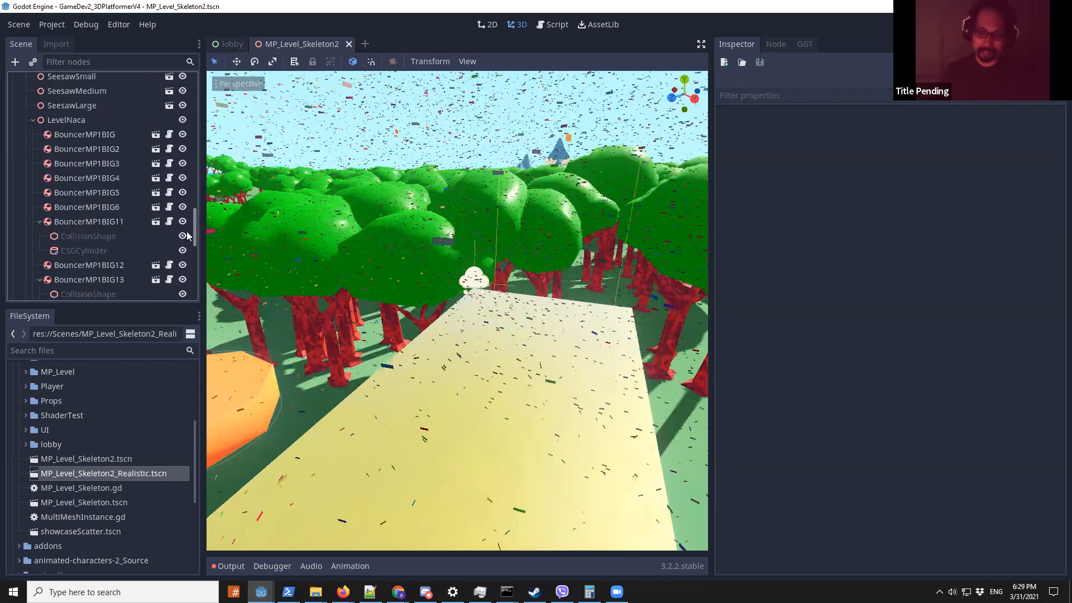
pyautogui.scroll(-3)
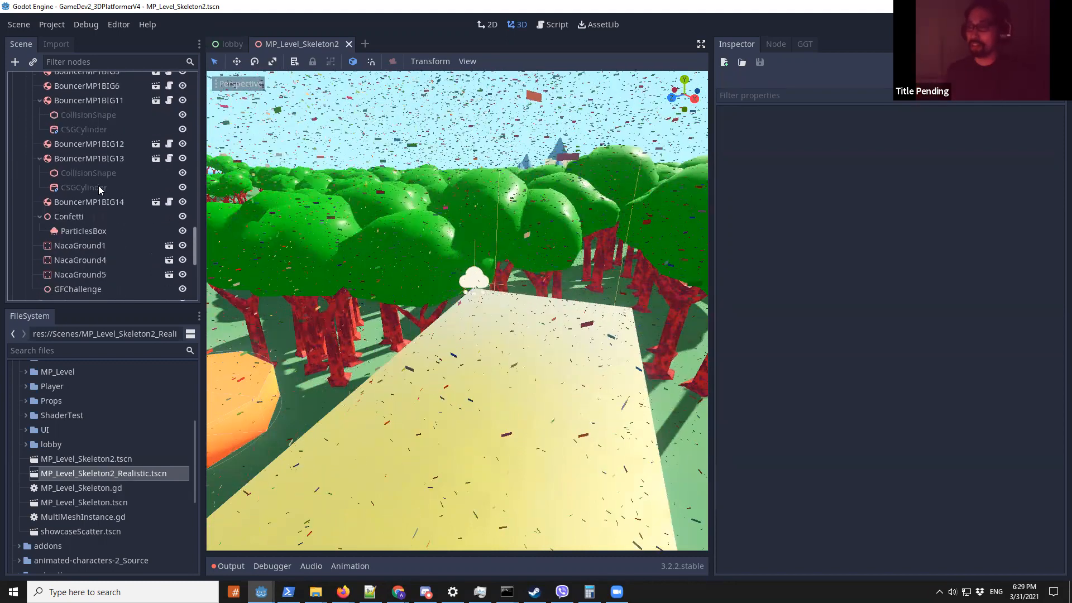
pyautogui.click(83, 185)
pyautogui.write('CPU')
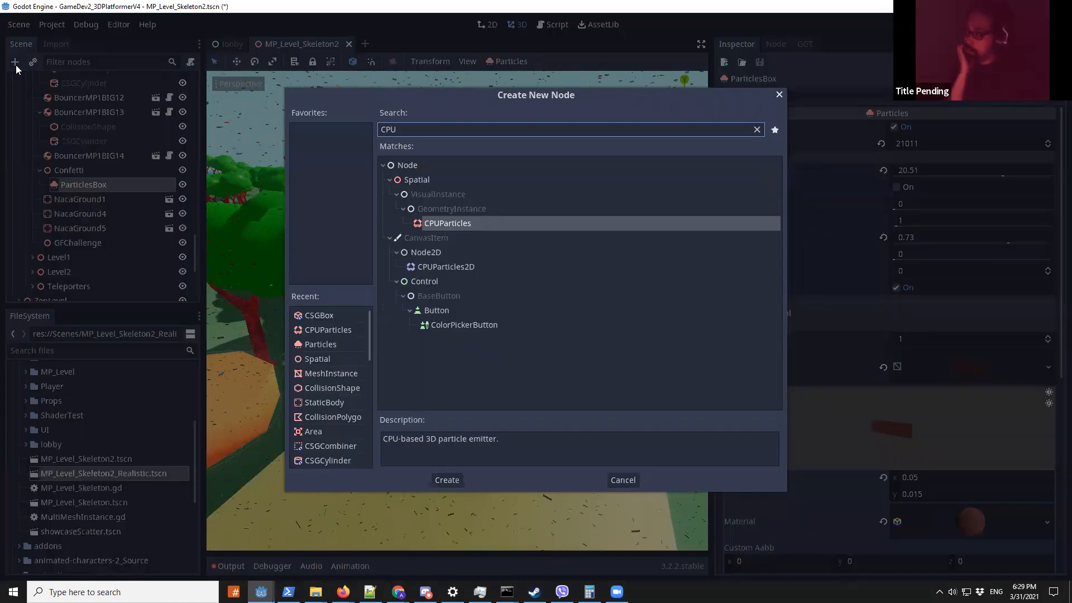
pyautogui.click(446, 479)
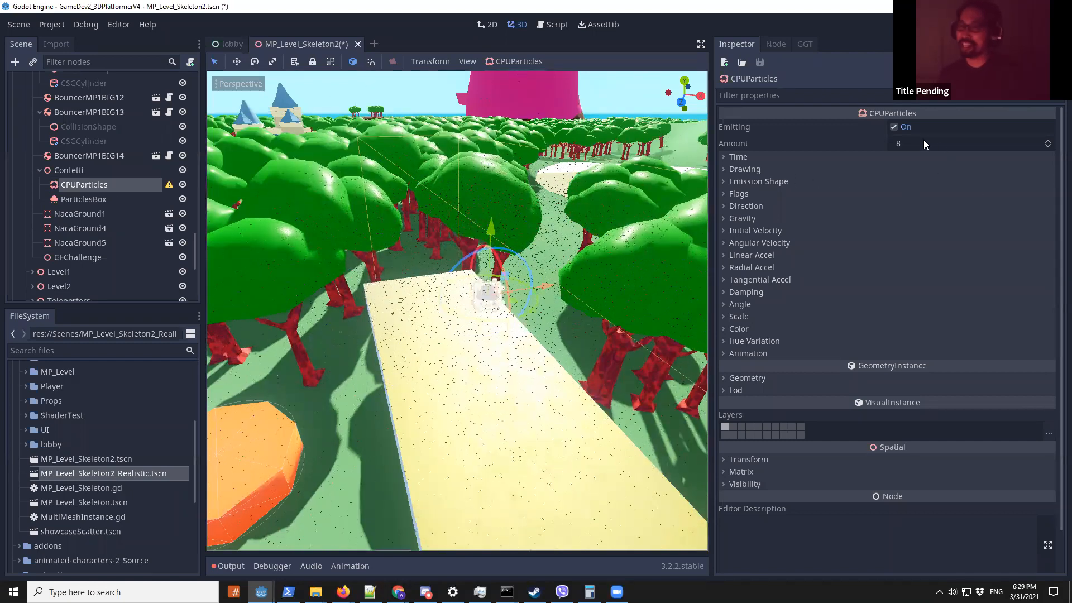
# Enter 80 as the CPUParticles Amount in the Inspector.
pyautogui.write('80')
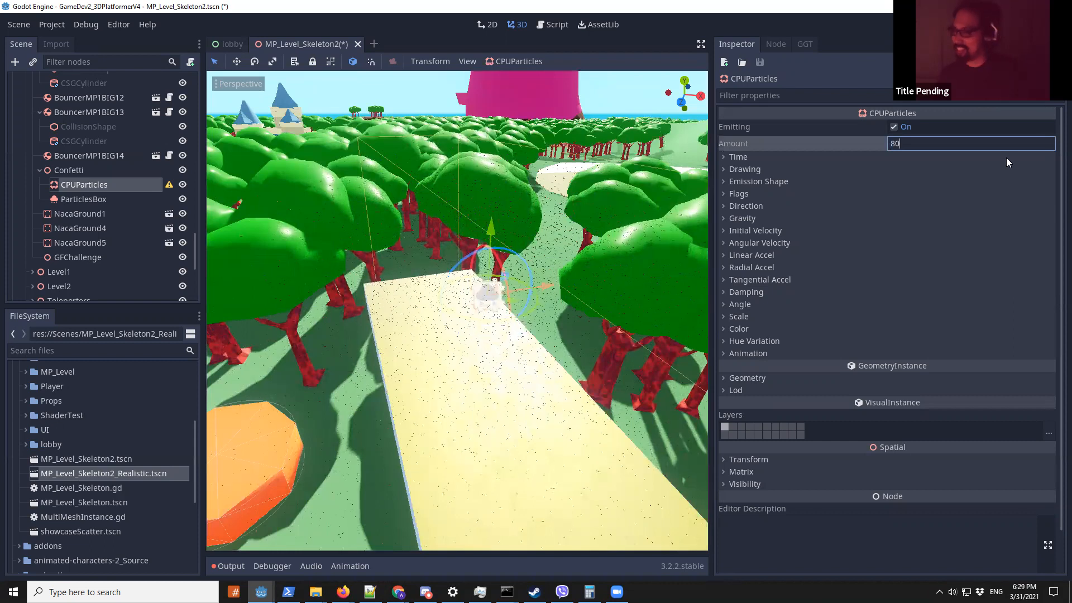